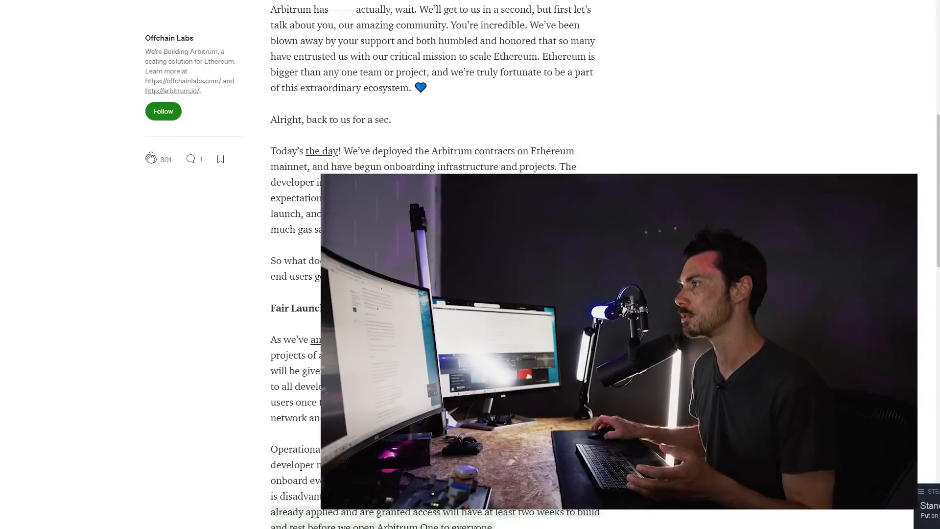
- Open Balancer's 50/50 WBTC/WETH Oracle Weighted Pool page from the pool list
{"action": "scroll", "scroll_direction": "up", "scroll_amount": 3}
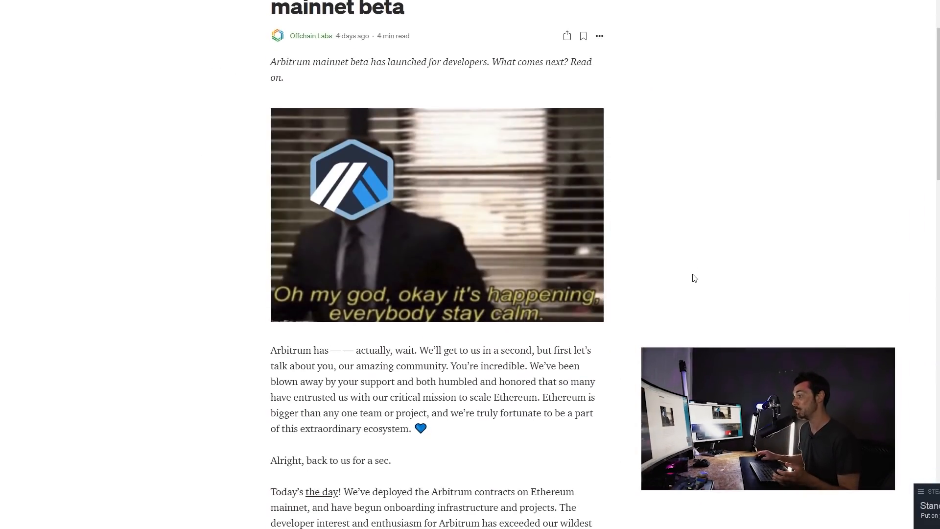
{"action": "scroll", "scroll_direction": "down", "scroll_amount": 3}
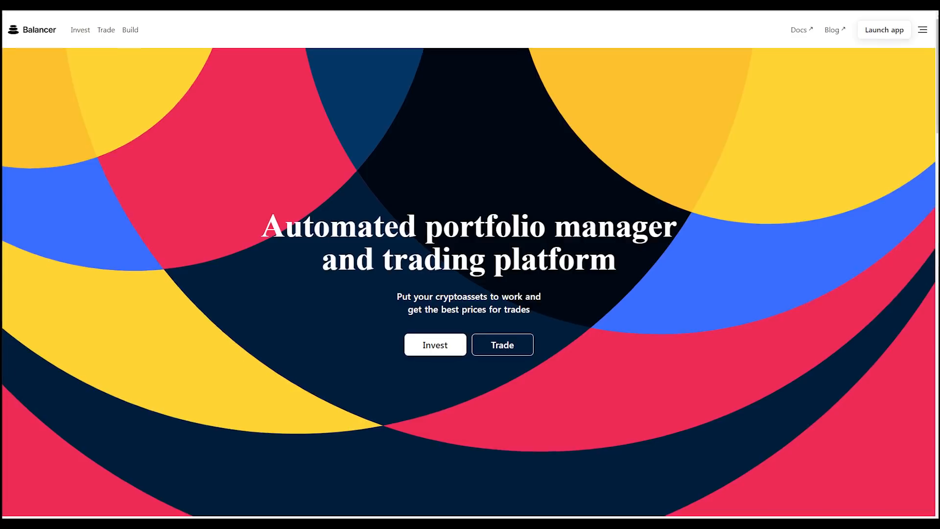
{"action": "left_click", "coordinate": [435, 344]}
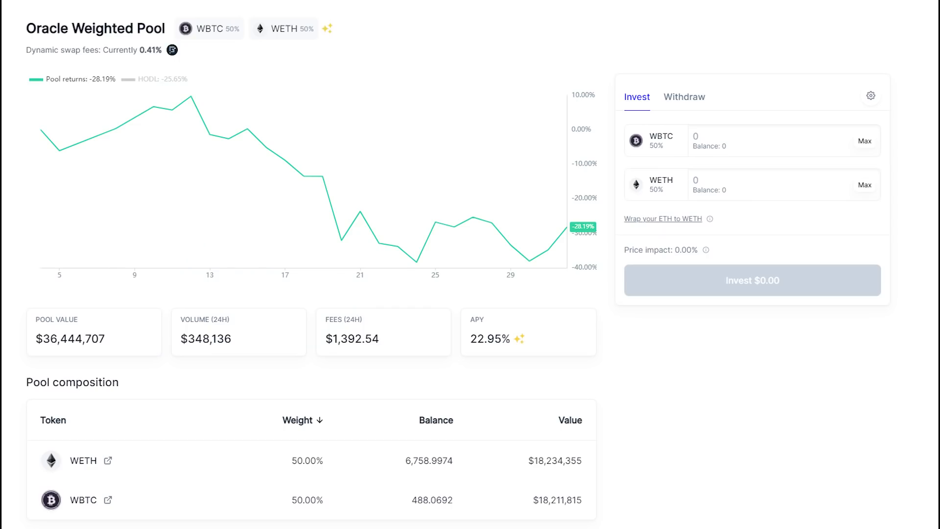